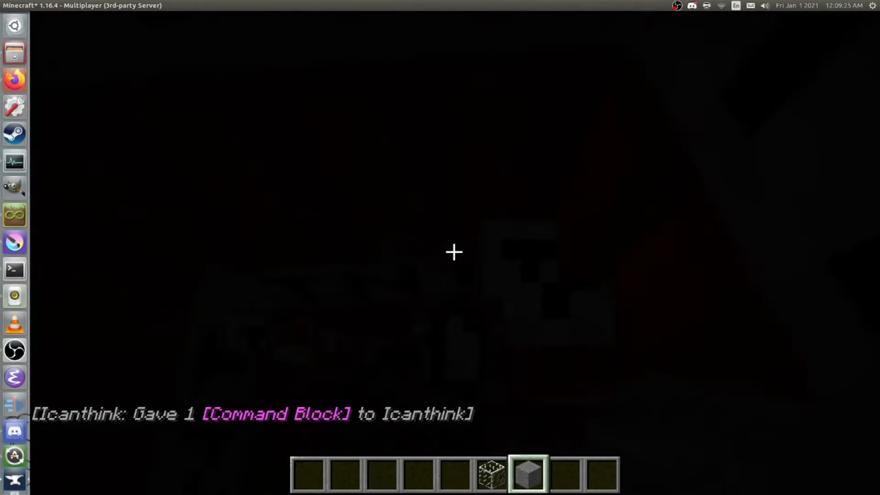
Search the creative items for "fli" to find flint and steel, then close the inventory
type("fli")
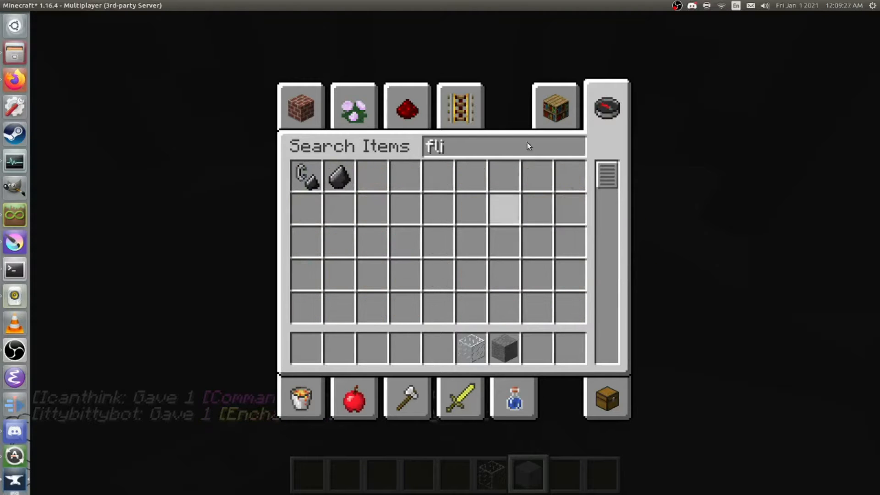
key("Escape")
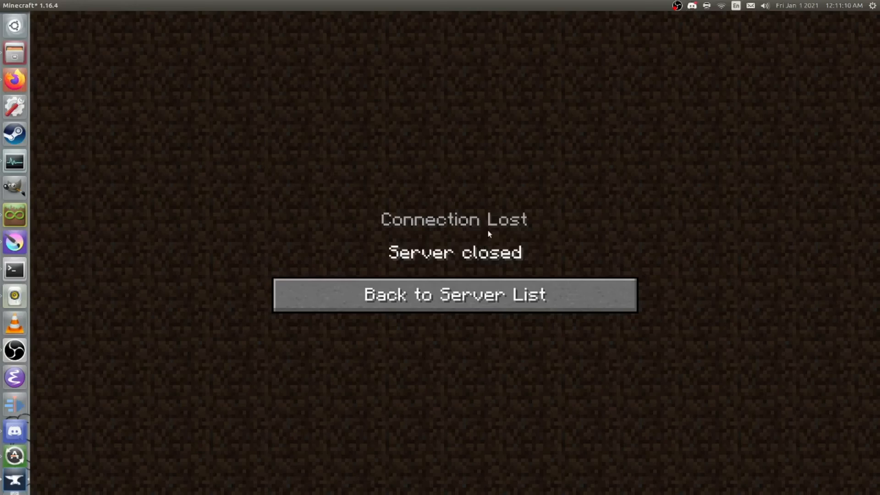
Go back to the server list and refresh it, showing the server as unreachable
left_click(453, 294)
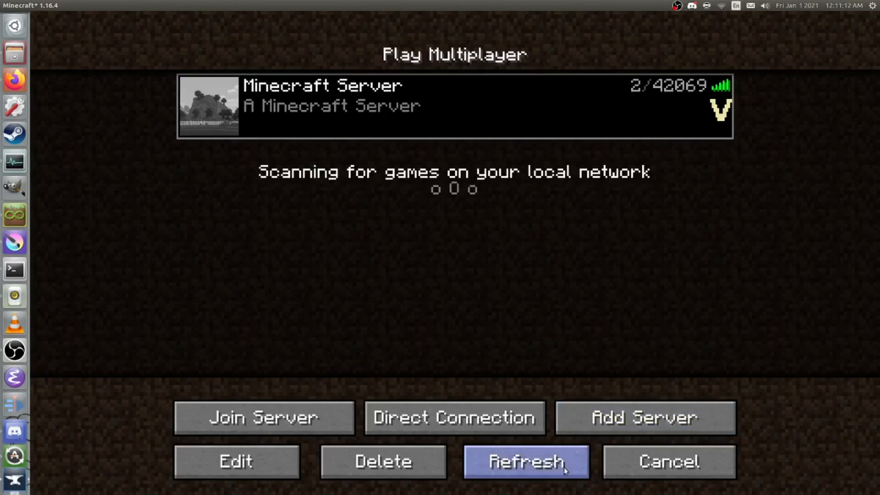
left_click(525, 462)
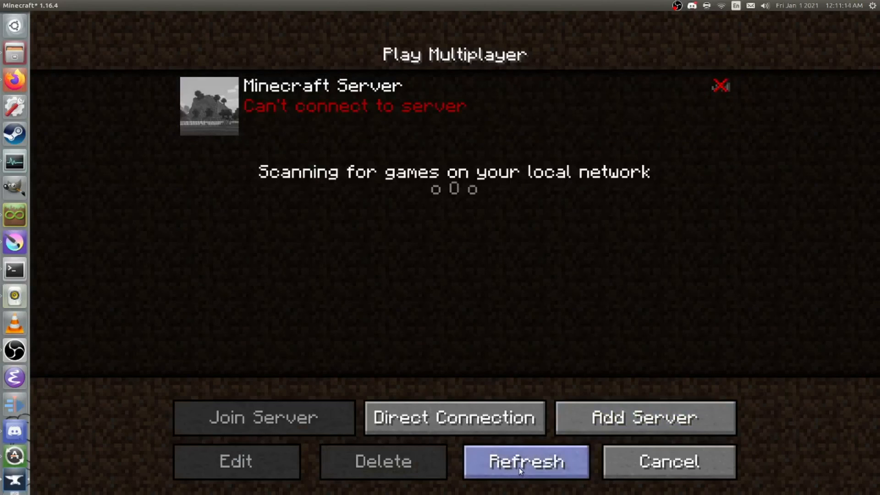